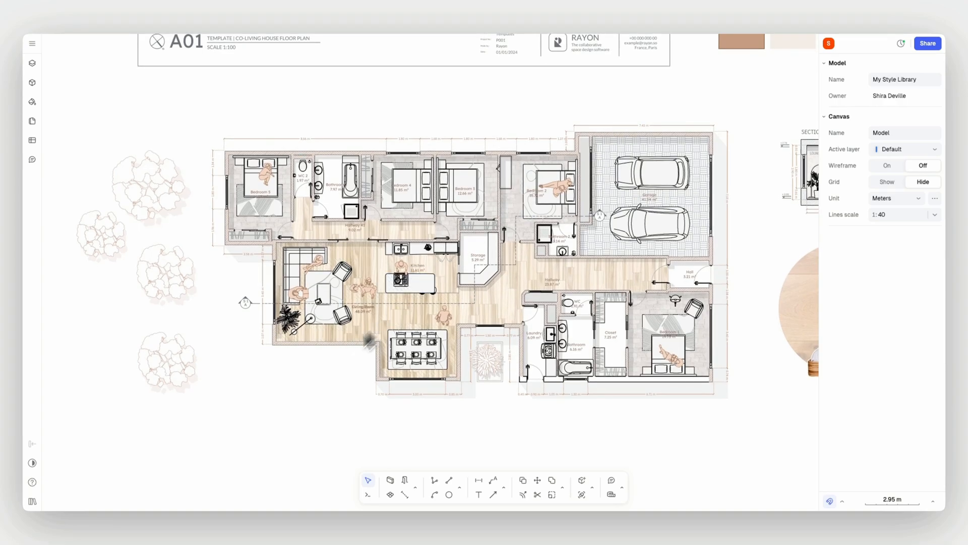
- Draw rectangular walls about 5.45 m by 1.80 m below the Dining Zone
{"action": "scroll", "scroll_direction": "down", "scroll_amount": 3}
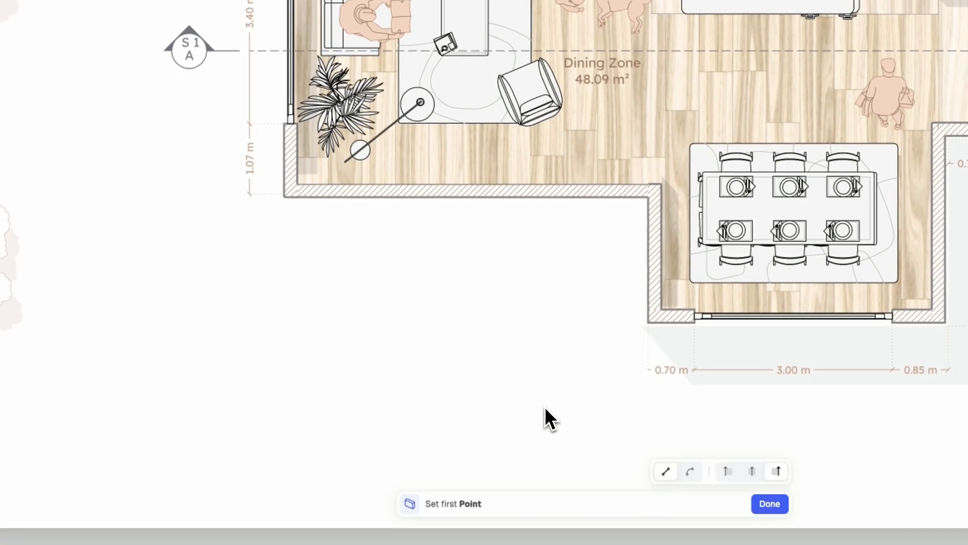
{"action": "left_click", "coordinate": [637, 293]}
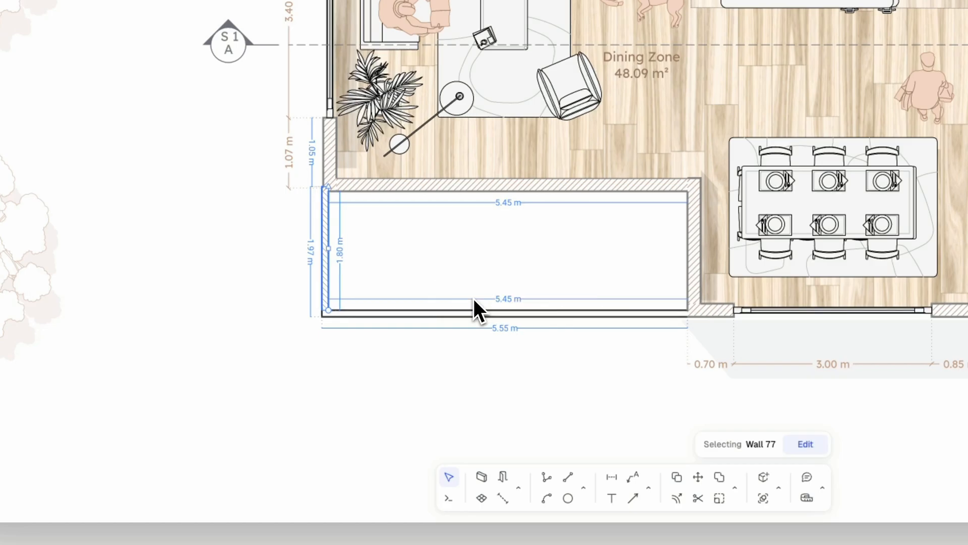
- Create a 9.79 m² zone named Terrace inside the new walls and select them for styling
{"action": "left_click", "coordinate": [361, 349]}
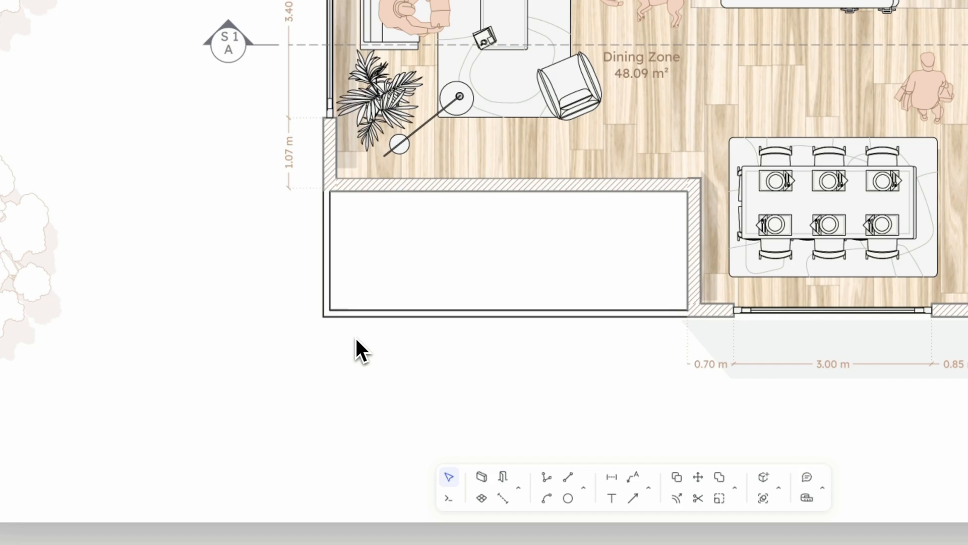
{"action": "left_click", "coordinate": [481, 476]}
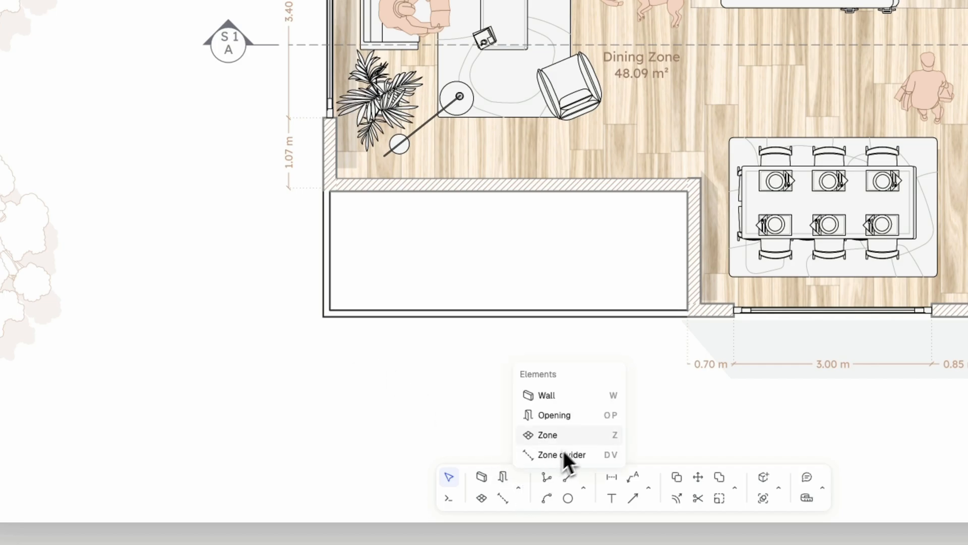
{"action": "left_click", "coordinate": [546, 435]}
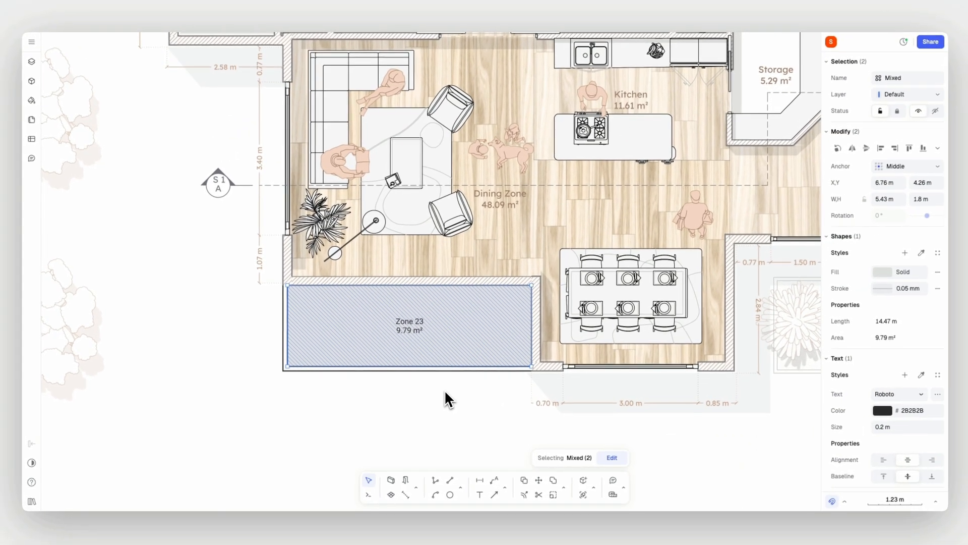
{"action": "left_click", "coordinate": [904, 79]}
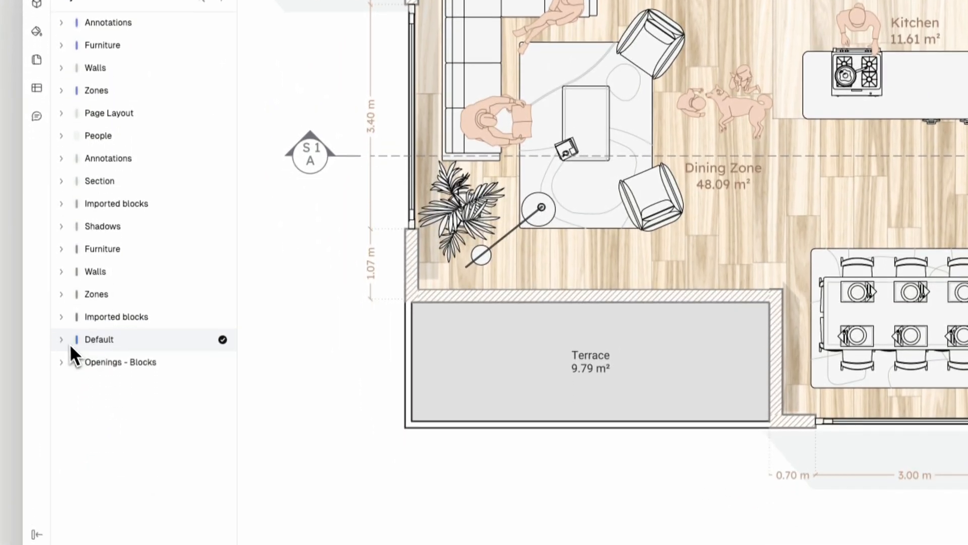
{"action": "left_click", "coordinate": [61, 339]}
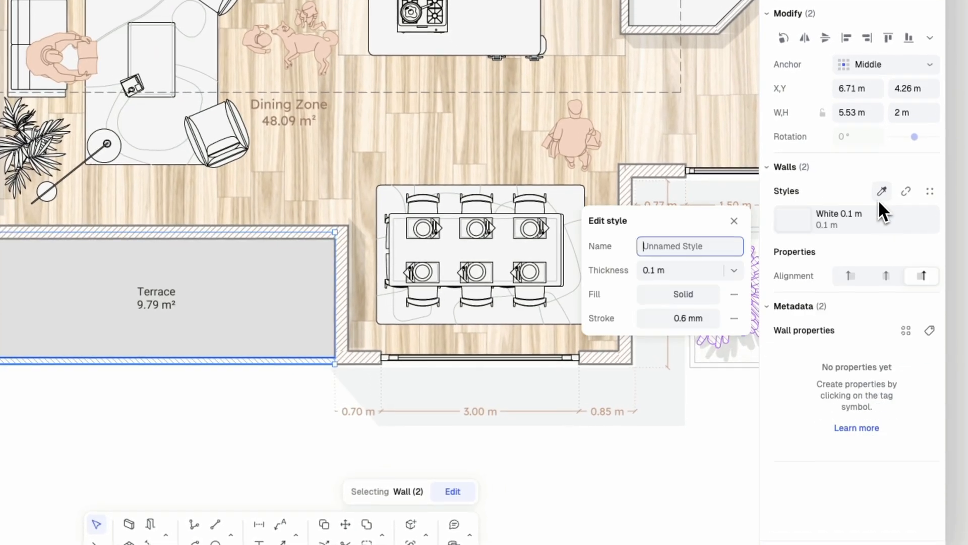
- Name the wall style My Style with a brown fill and 0.6 mm stroke weight
{"action": "type", "text": "My Style"}
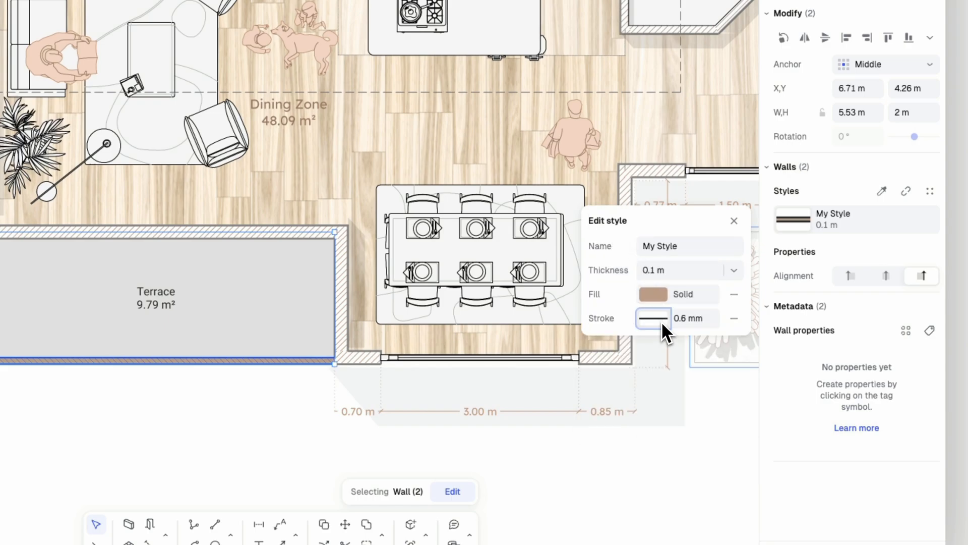
{"action": "left_click", "coordinate": [653, 318]}
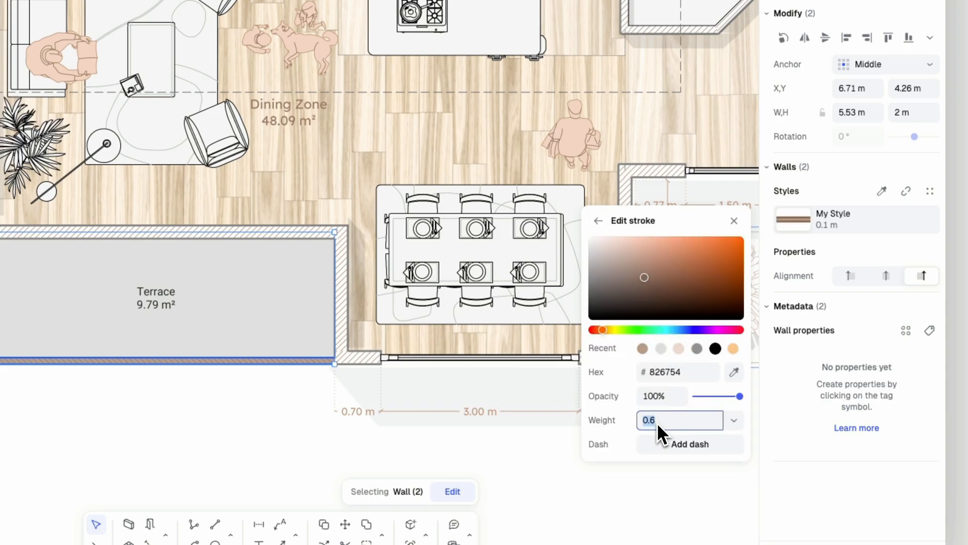
{"action": "left_click", "coordinate": [689, 444]}
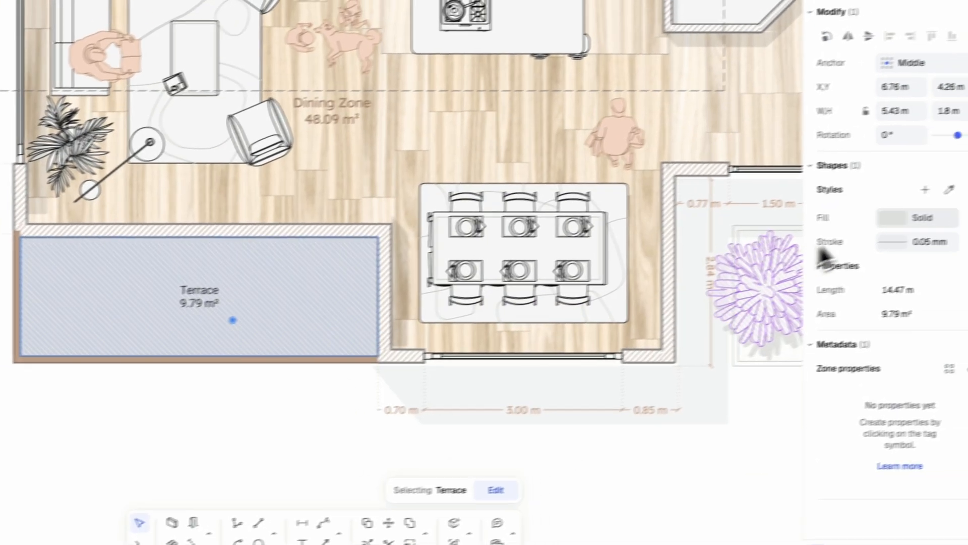
- Fill the Terrace zone with a woven parquet hatch and restyle its label font
{"action": "left_click", "coordinate": [920, 218]}
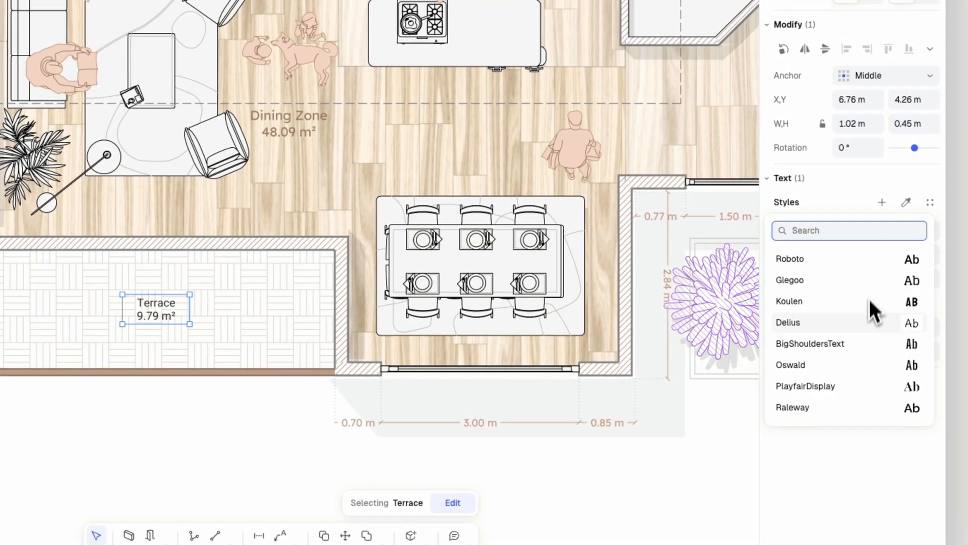
{"action": "left_click", "coordinate": [805, 385]}
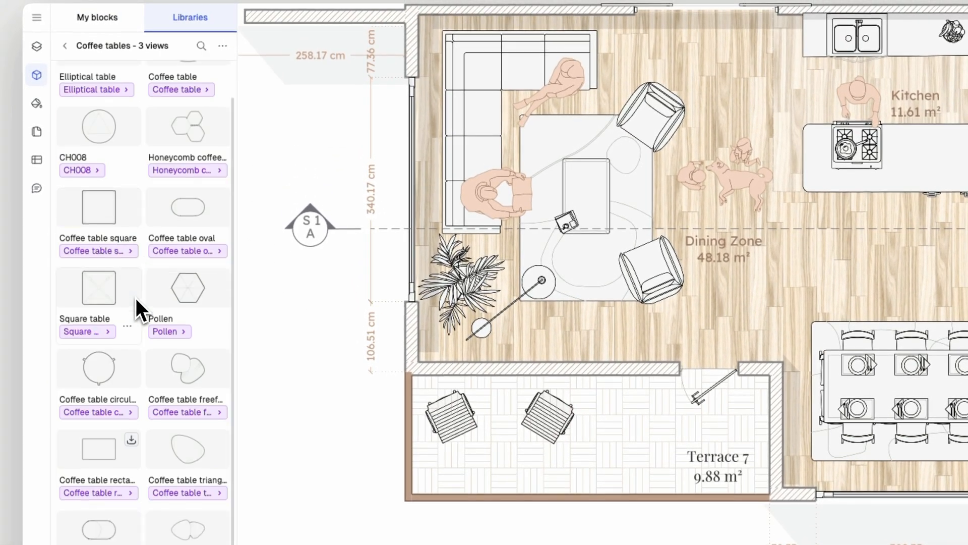
- Search the library for 'plant' and place a plant block on the terrace
{"action": "type", "text": "plant"}
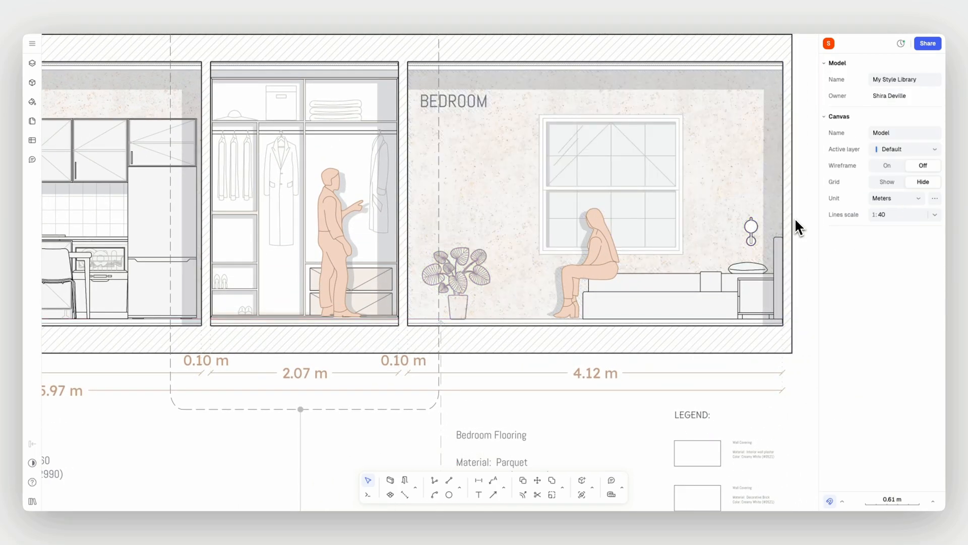
{"action": "scroll", "scroll_direction": "down", "scroll_amount": 3}
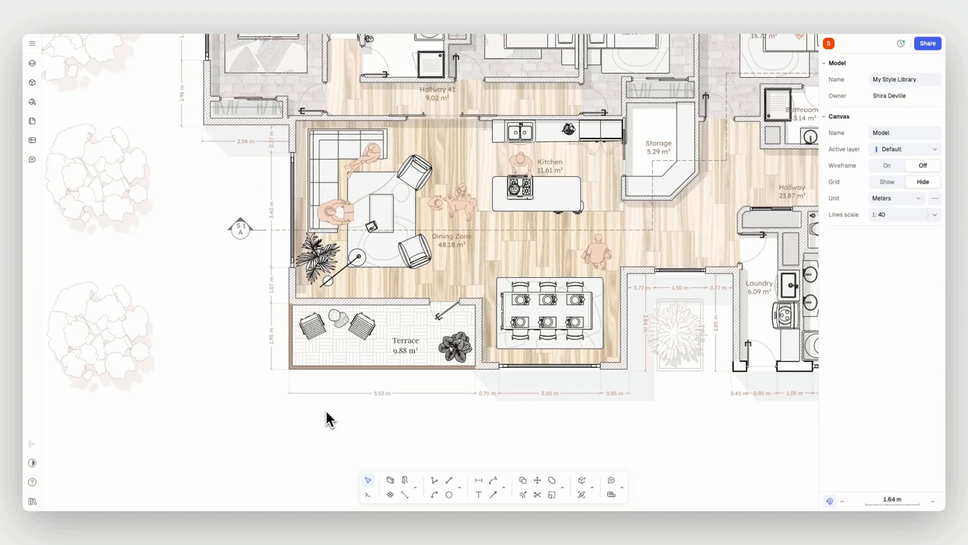
- Show the background grid via Preferences and leave wireframe display off
{"action": "scroll", "scroll_direction": "down", "scroll_amount": 3}
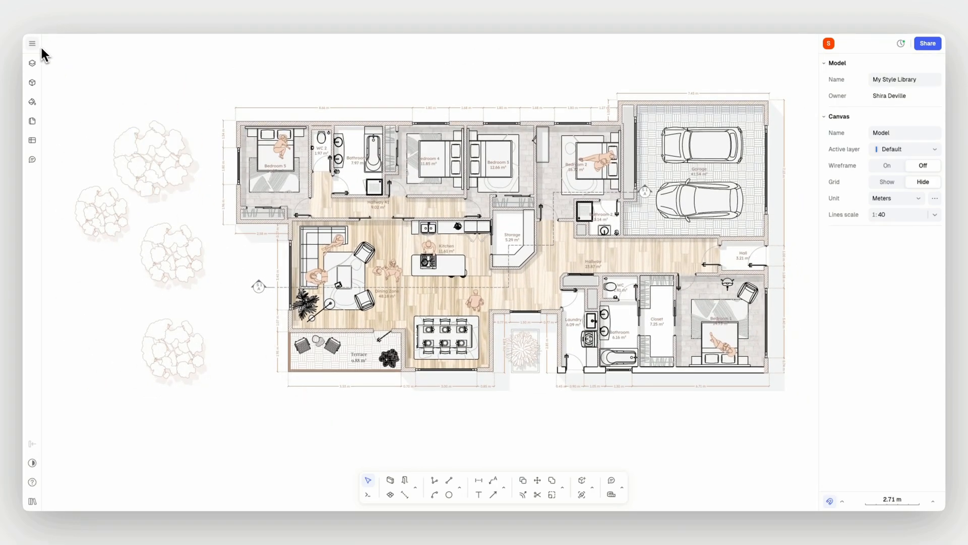
{"action": "left_click", "coordinate": [887, 164]}
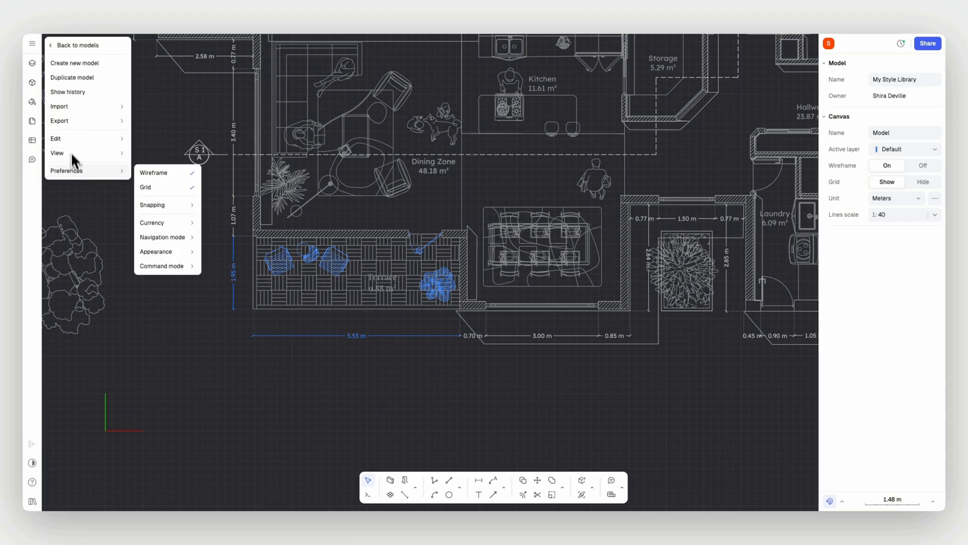
{"action": "left_click", "coordinate": [923, 165]}
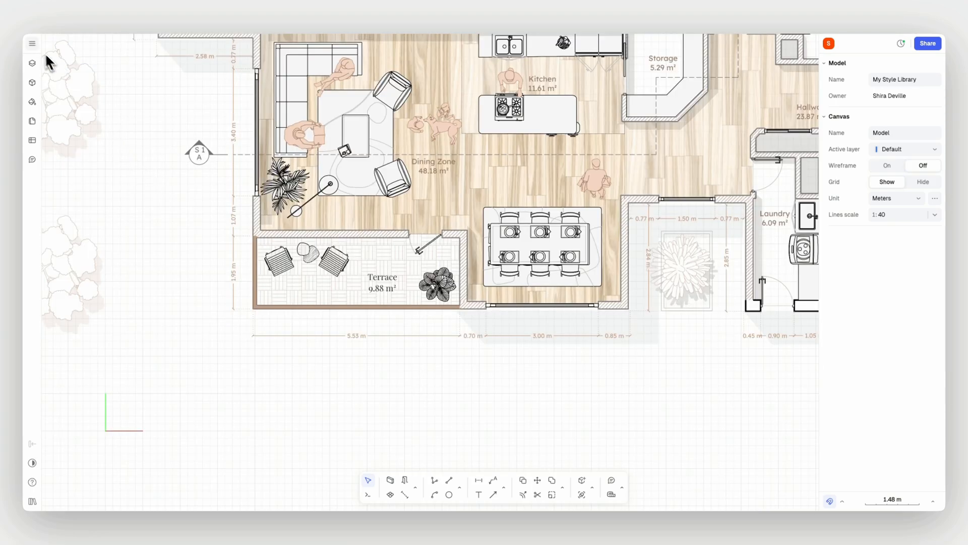